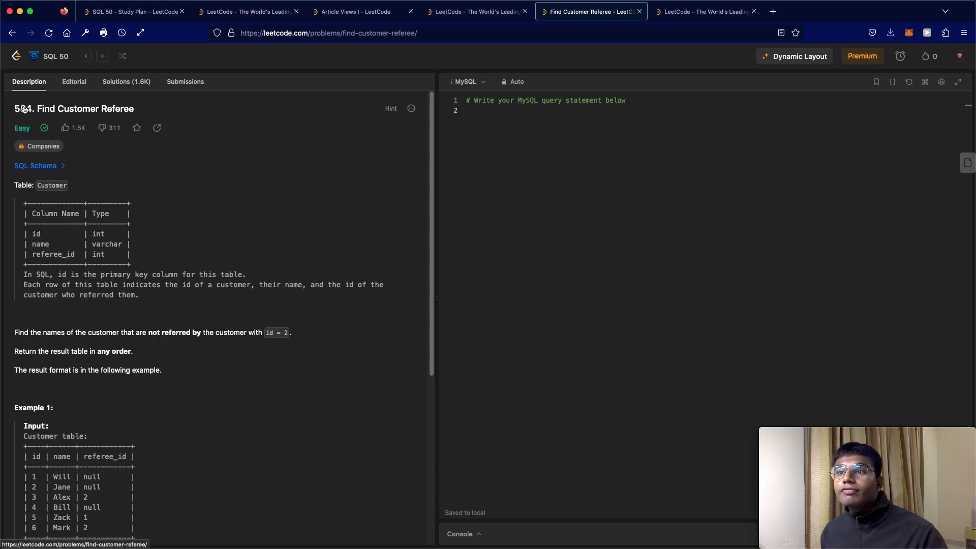
mouse_move(92, 123)
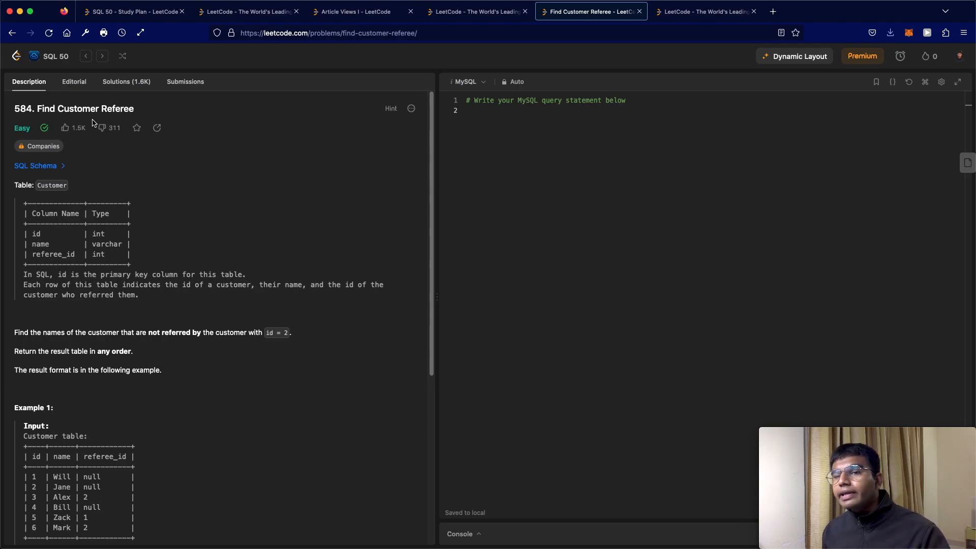
mouse_move(61, 229)
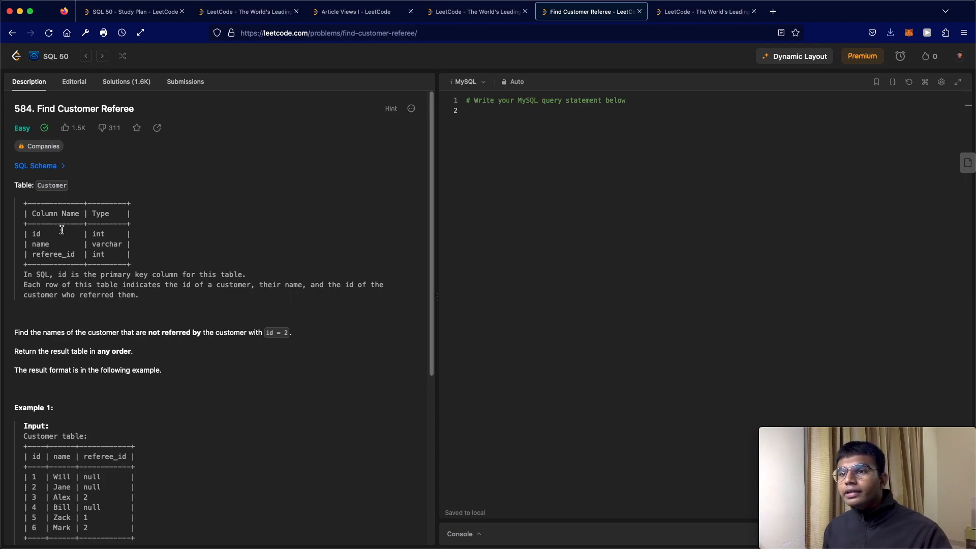
Step: Jot a line-2 note that comparing NULL with 2 yields NULL, then begin typing SELECT
double_click(52, 185)
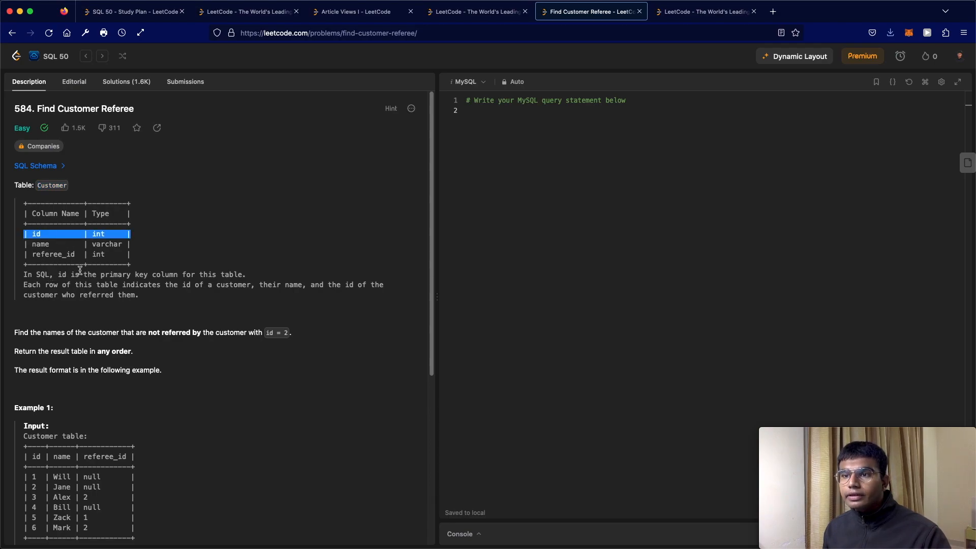
mouse_move(155, 282)
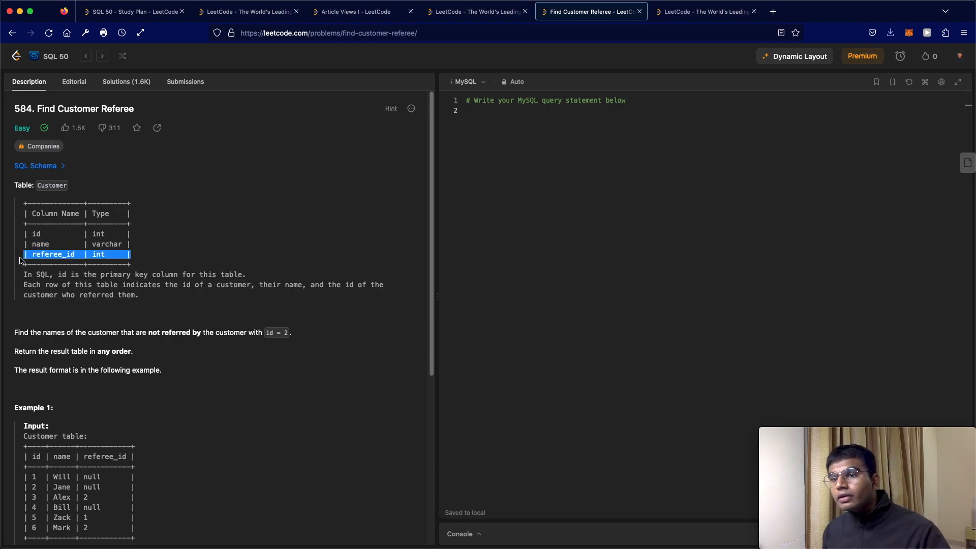
mouse_move(53, 311)
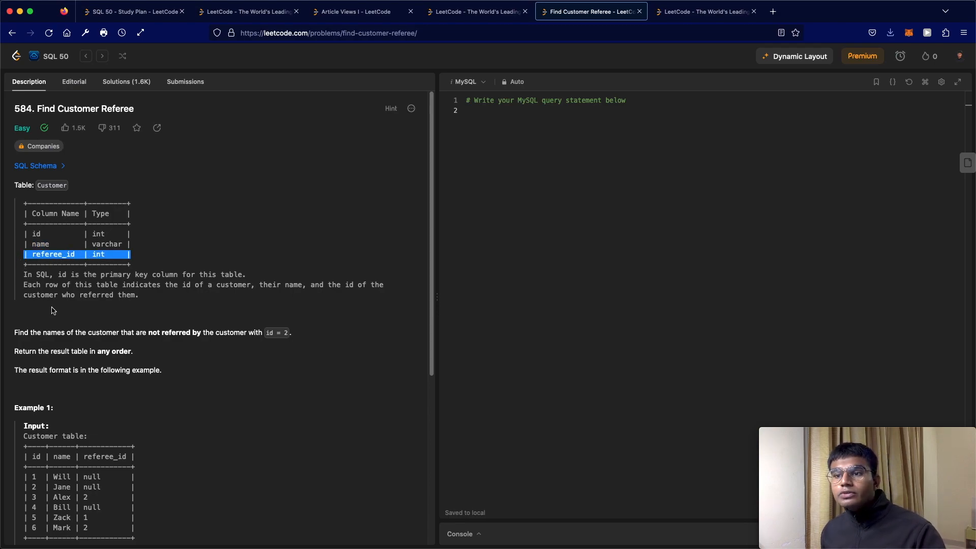
mouse_move(205, 350)
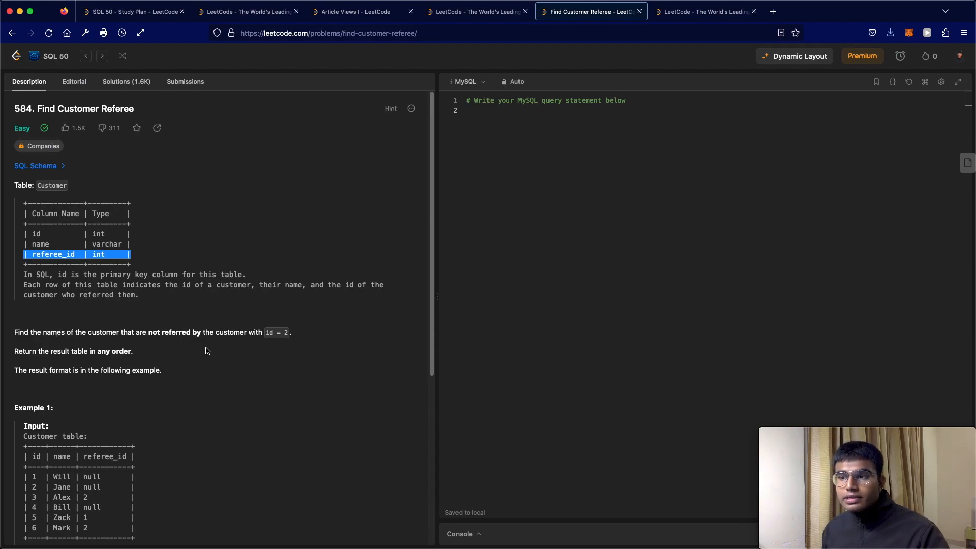
mouse_move(278, 332)
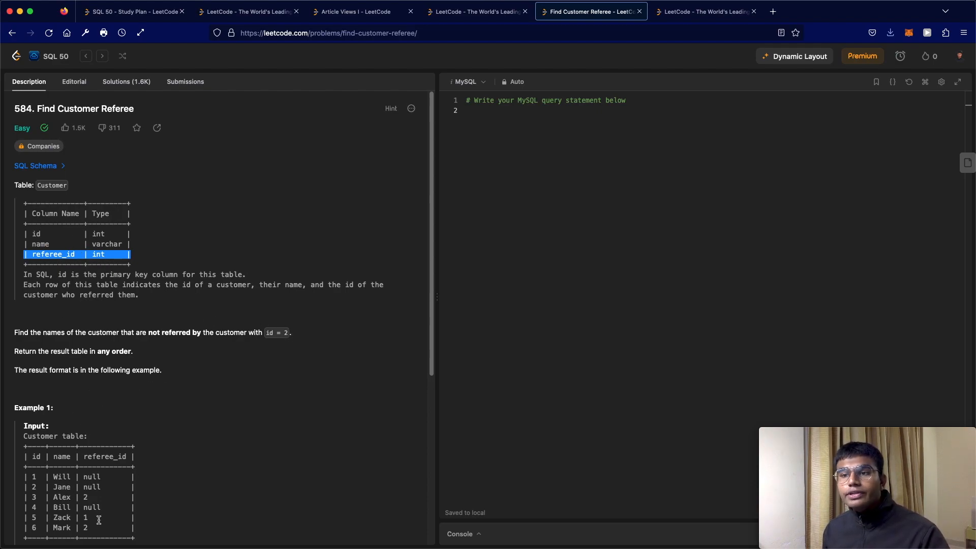
mouse_move(67, 423)
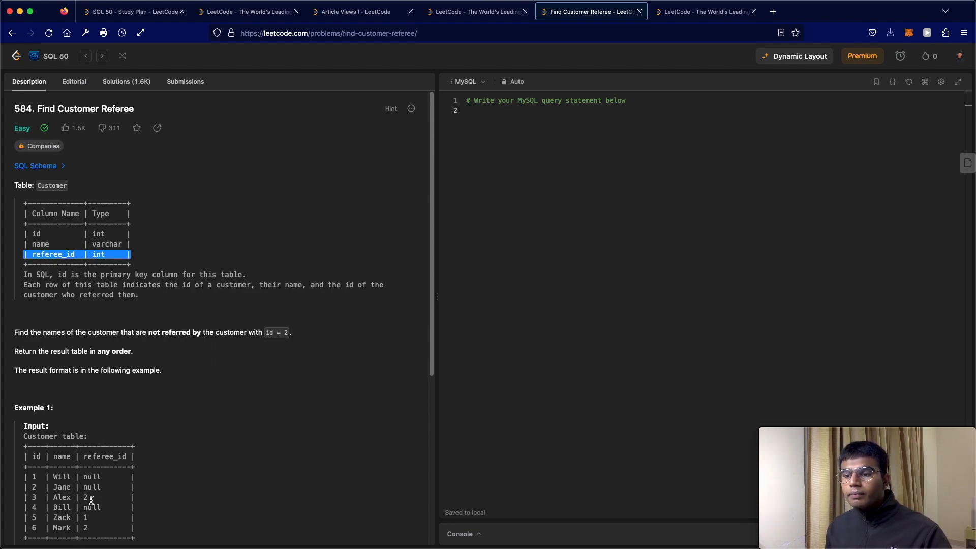
mouse_move(418, 315)
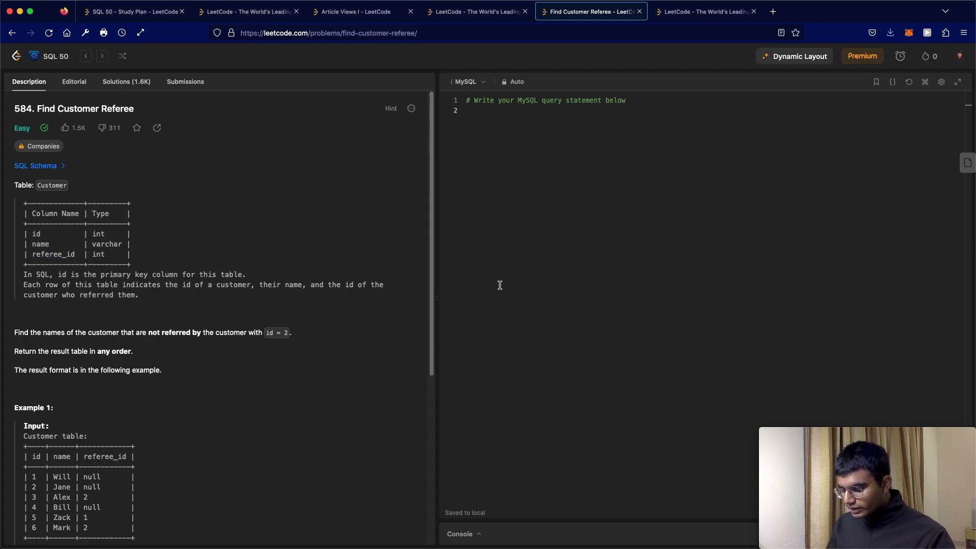
left_click(498, 110)
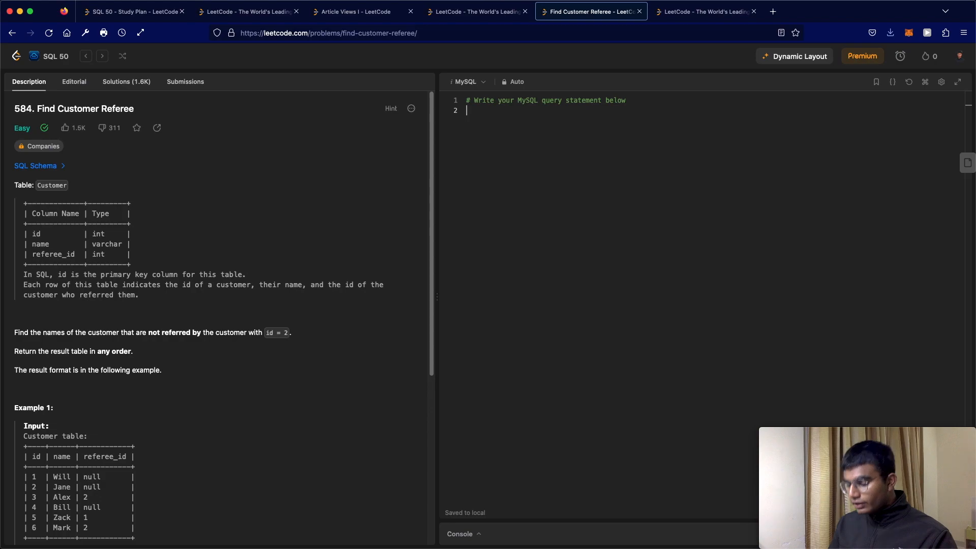
type("NULL <")
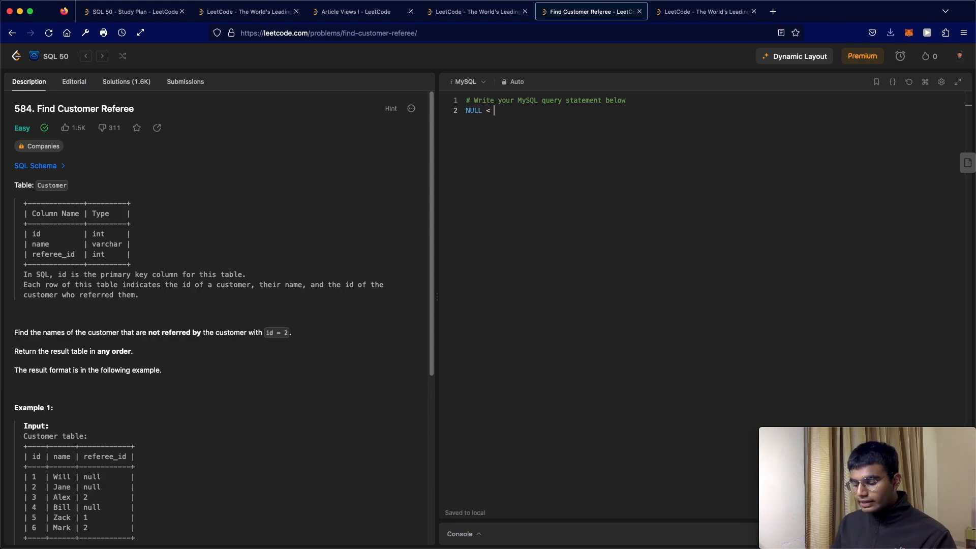
type("2 --")
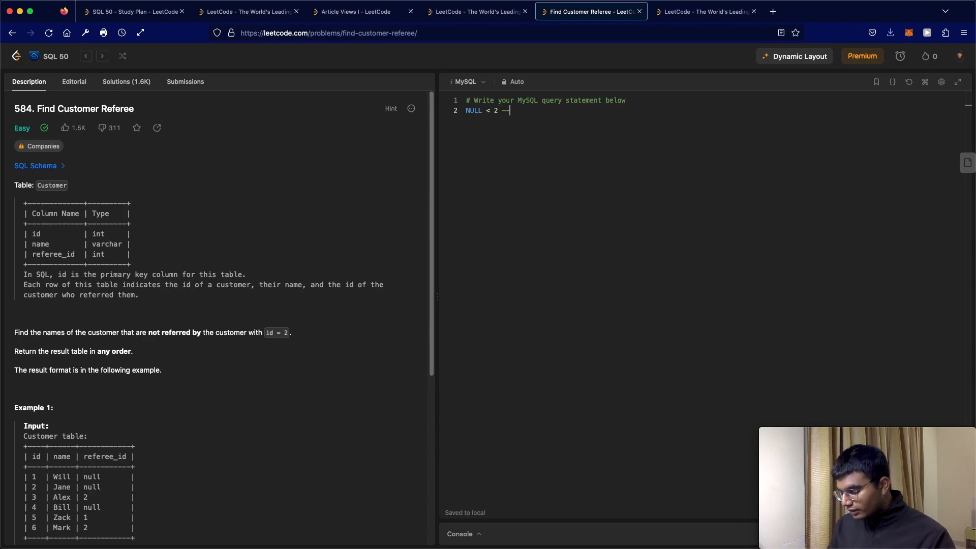
type("> NULL")
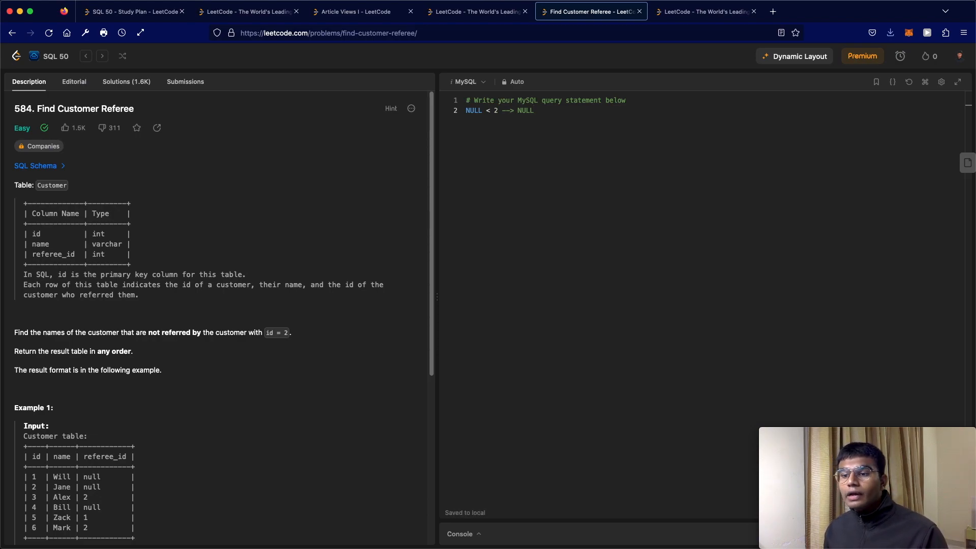
type("SE")
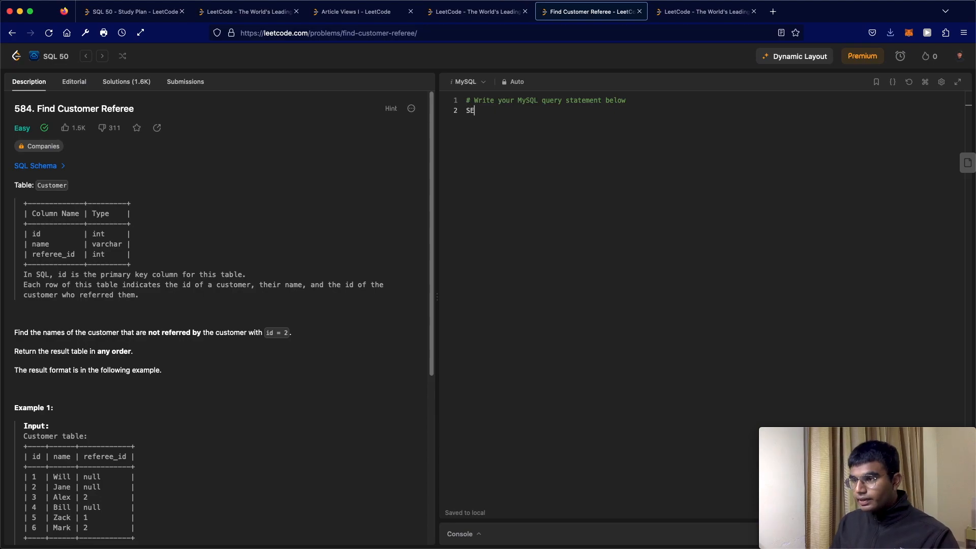
Step: Write the query SELECT NAME FROM CUSTOMER WHERE referee_id <> 2;
type("LECT")
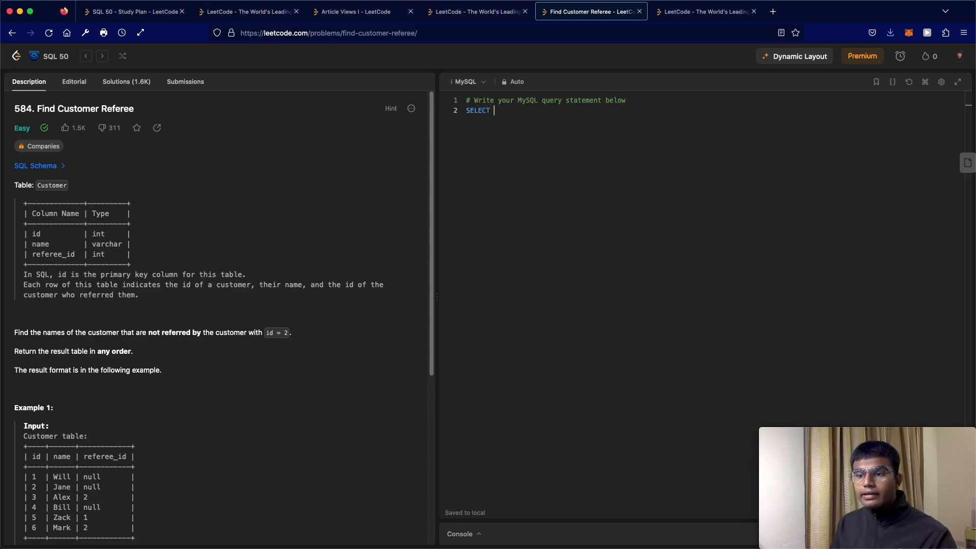
type("NA")
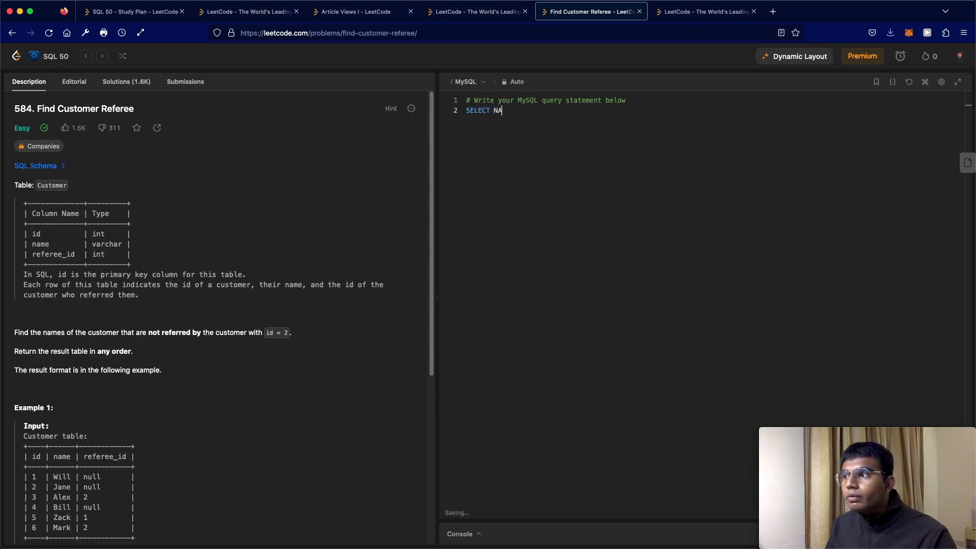
type("ME")
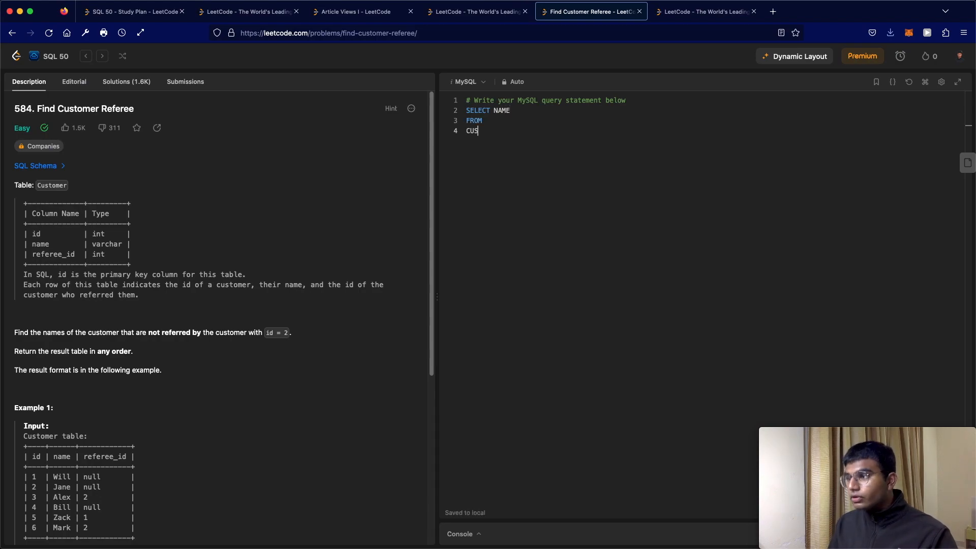
type("TOMER")
type("WHER")
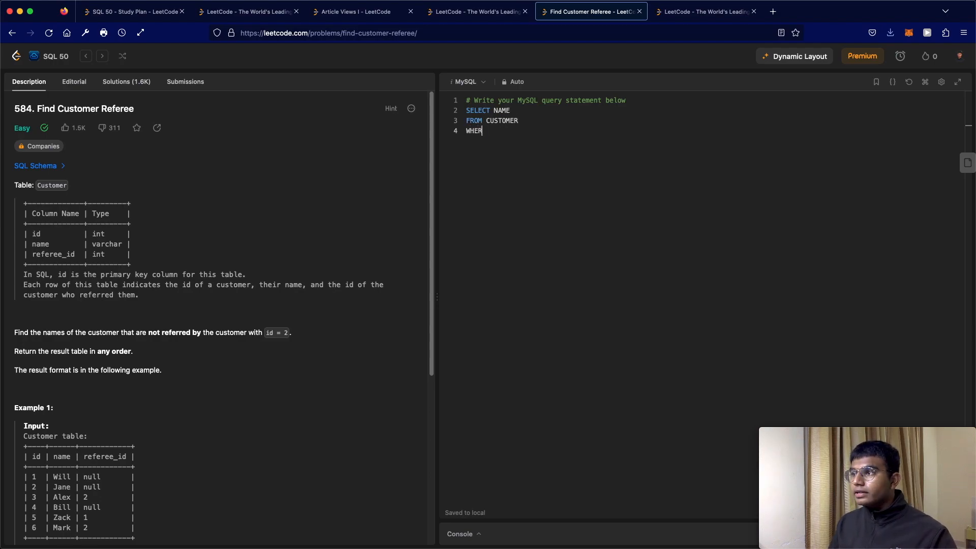
type("E")
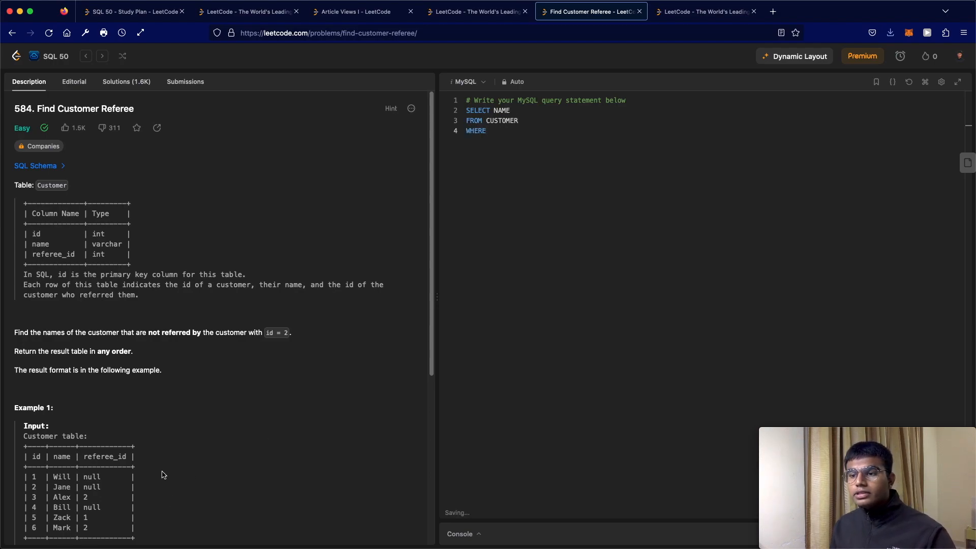
double_click(103, 457)
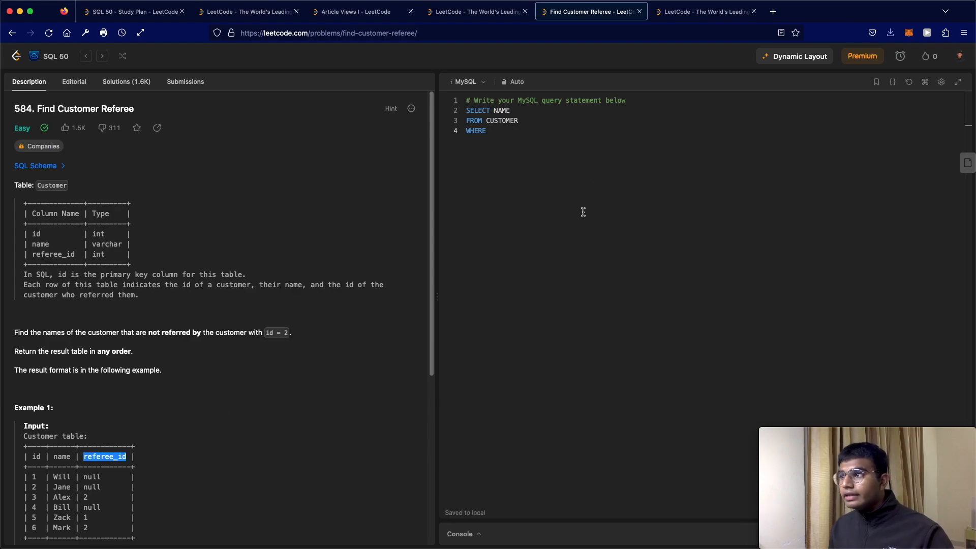
type("referee_id <>")
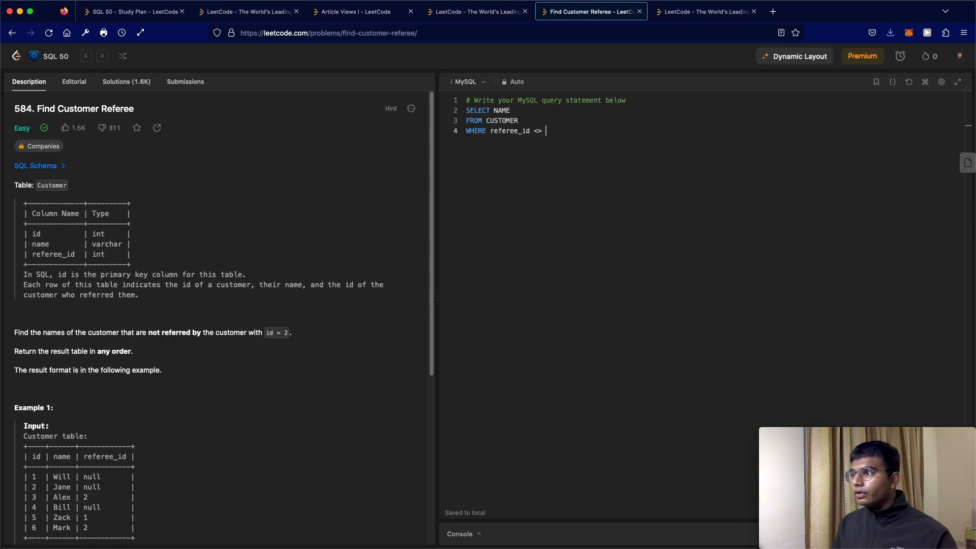
type("2")
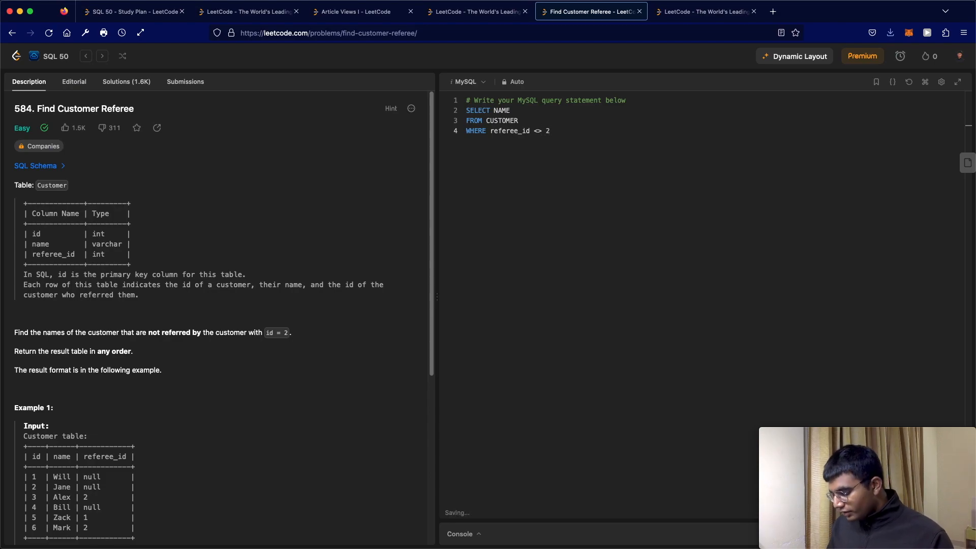
type(";")
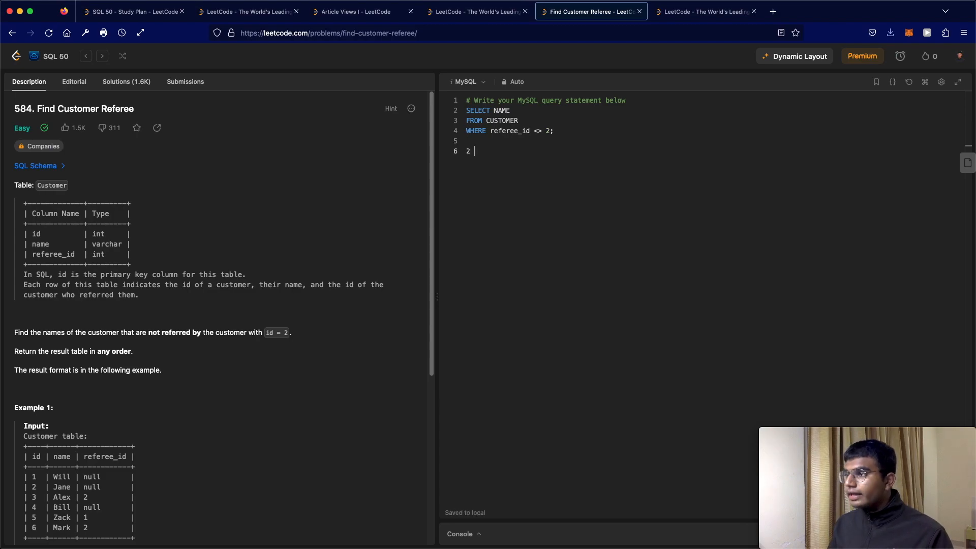
Step: Add the scratch note '2 = null' on line 6 below the query
type("= n")
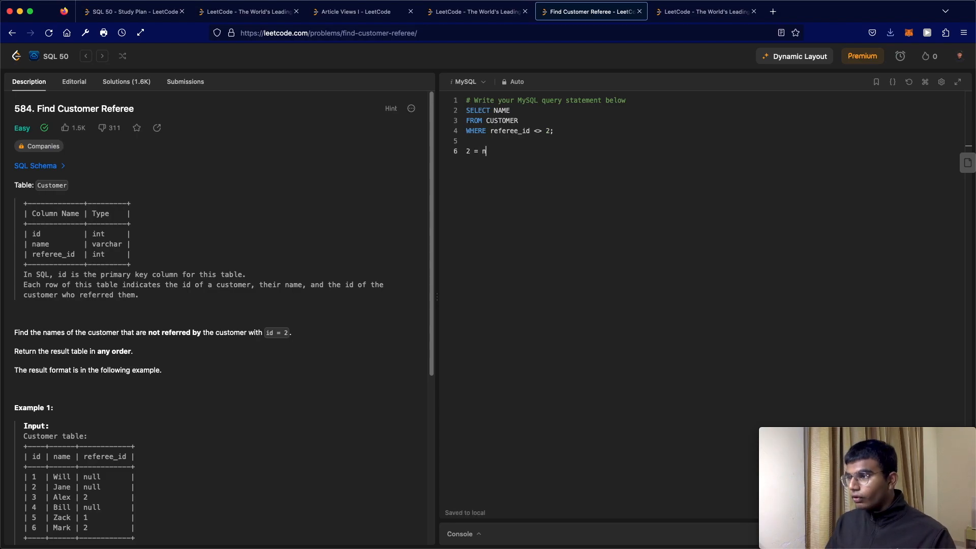
type("ull")
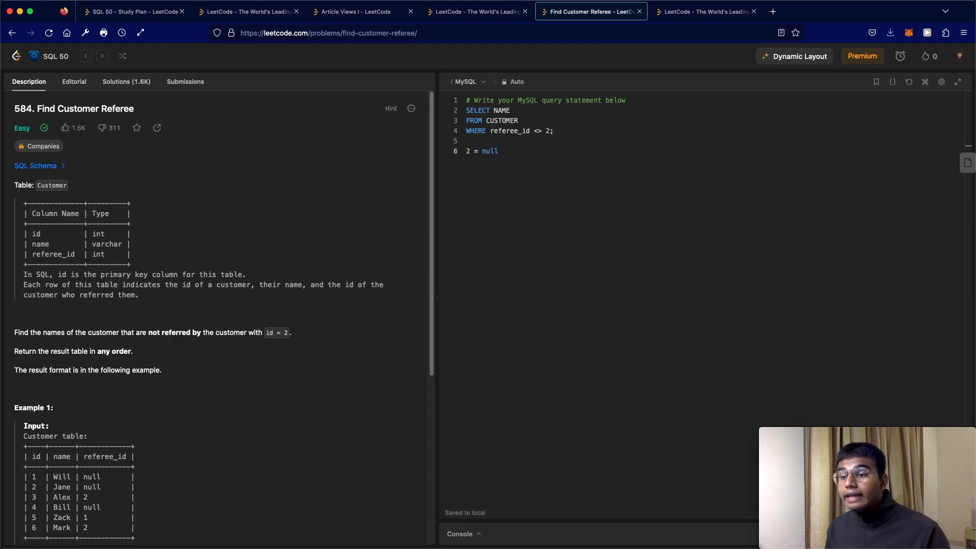
mouse_move(418, 398)
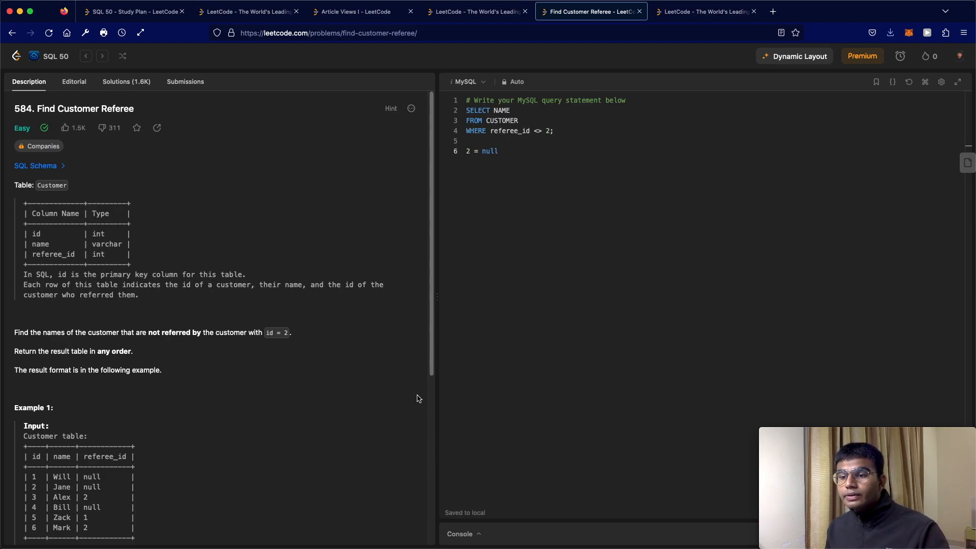
mouse_move(57, 517)
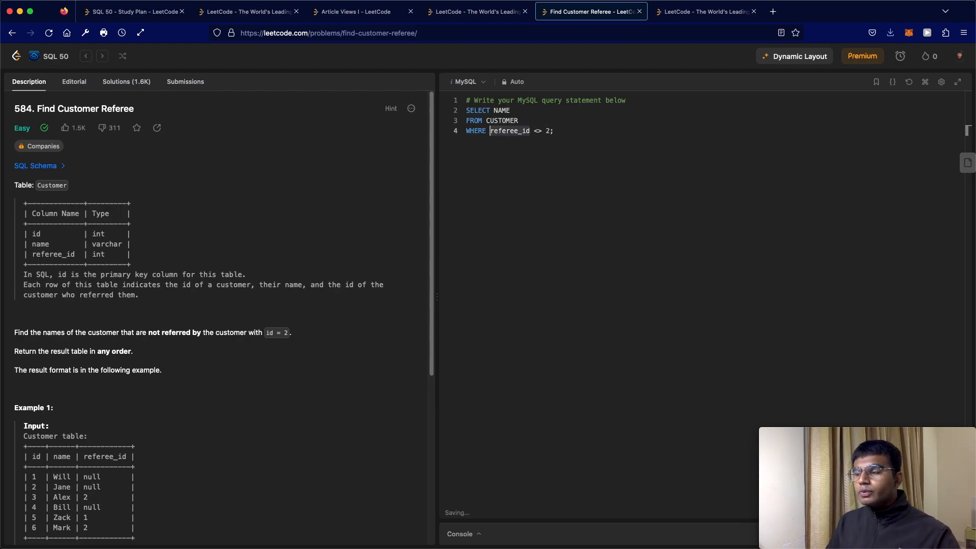
Step: Change the condition to ISNULL(referee_id) OR referee_id <> 2 and submit it
type("isnu")
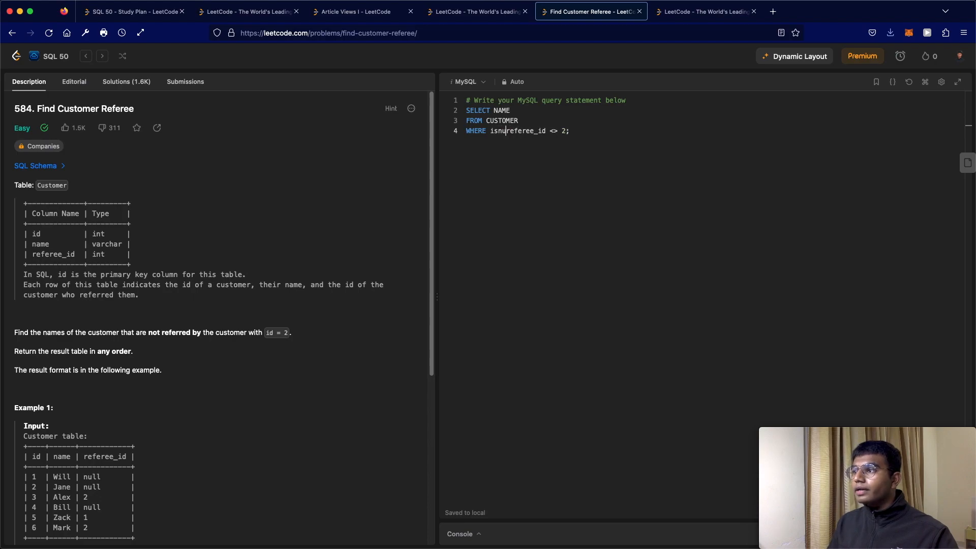
type("ISNULL")
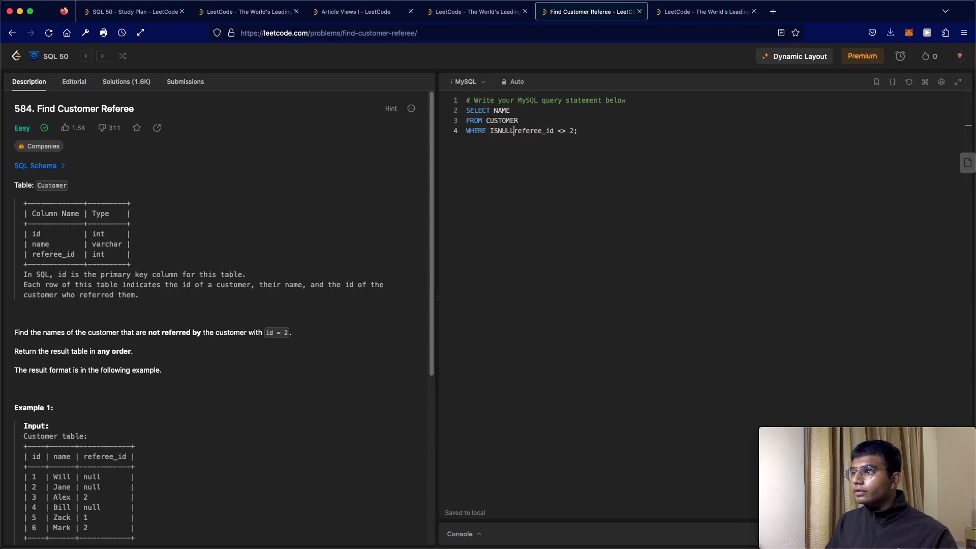
type("()")
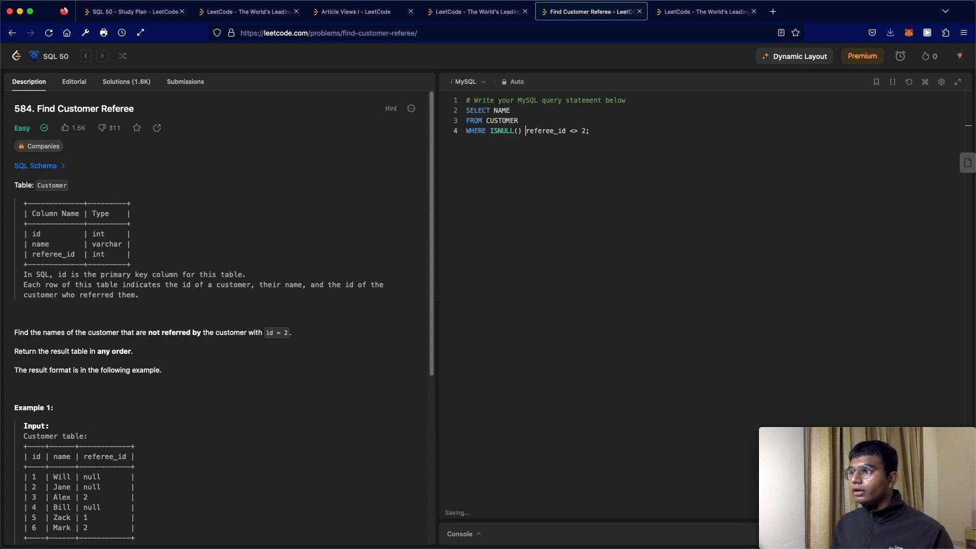
type("referee_id")
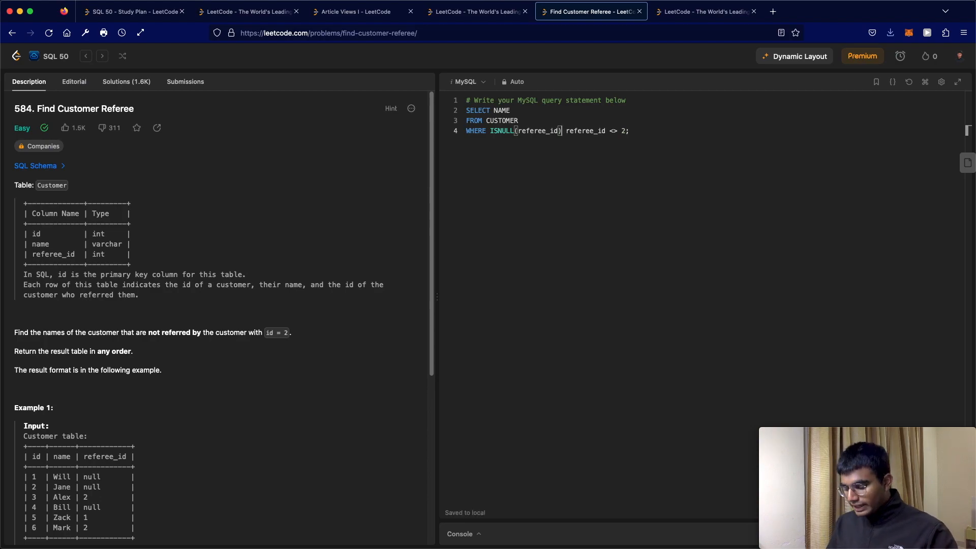
type("A")
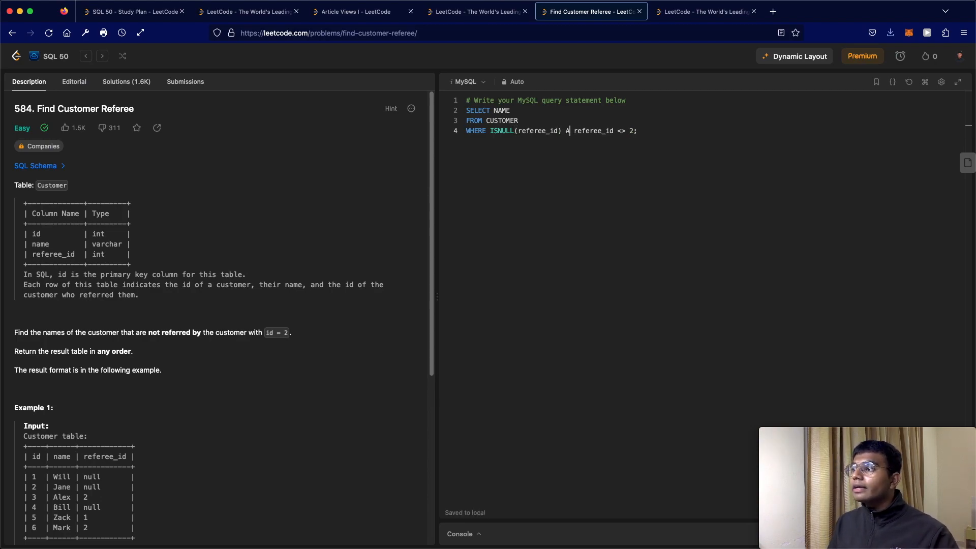
type("ND")
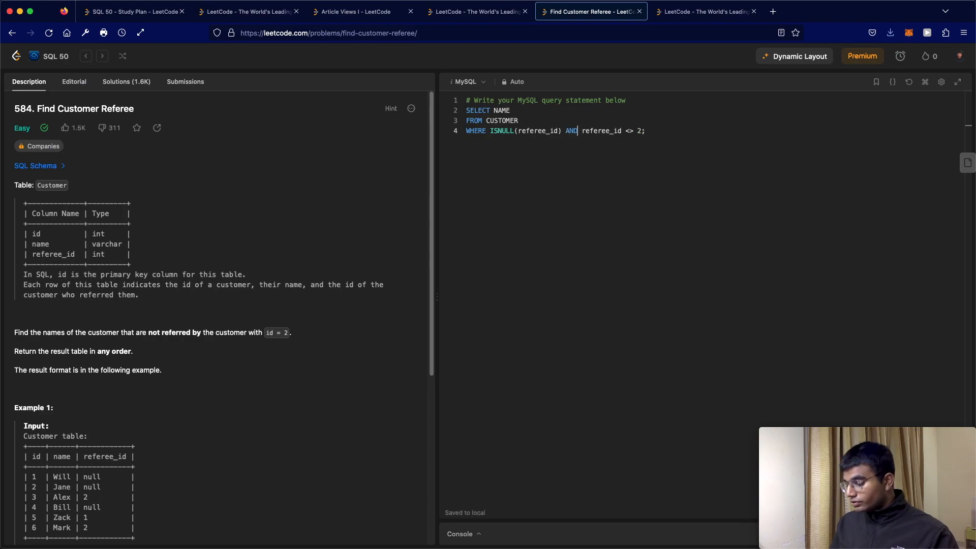
type("OR")
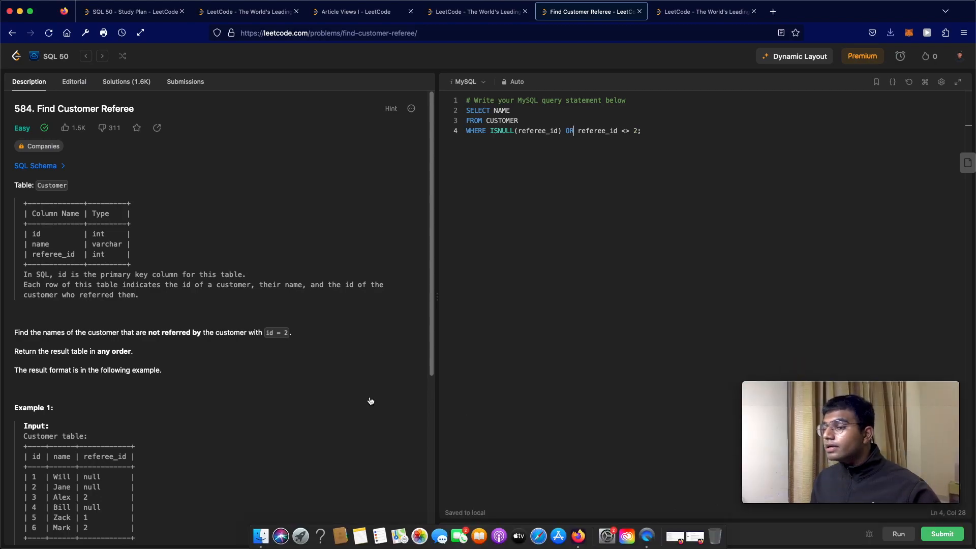
left_click(898, 533)
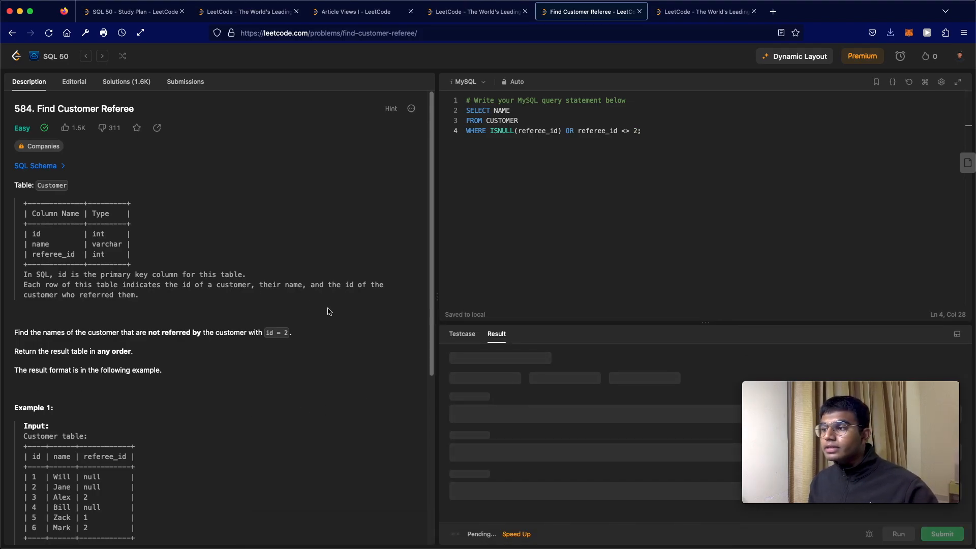
left_click(941, 533)
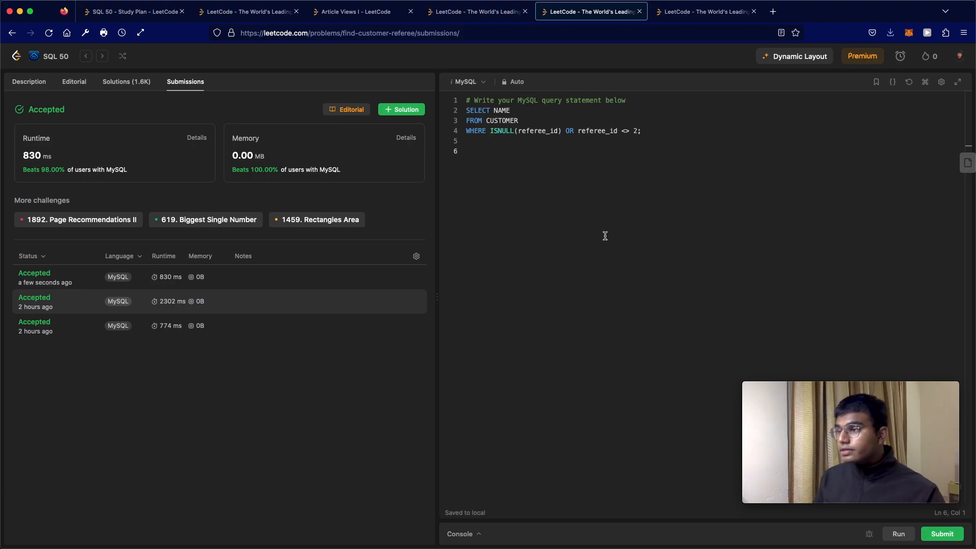
type("COAL")
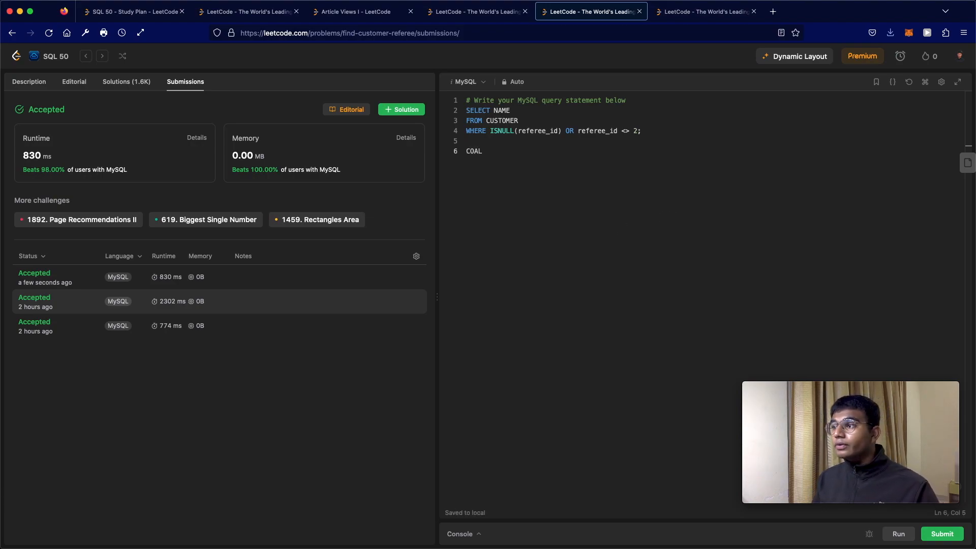
type("ESCE")
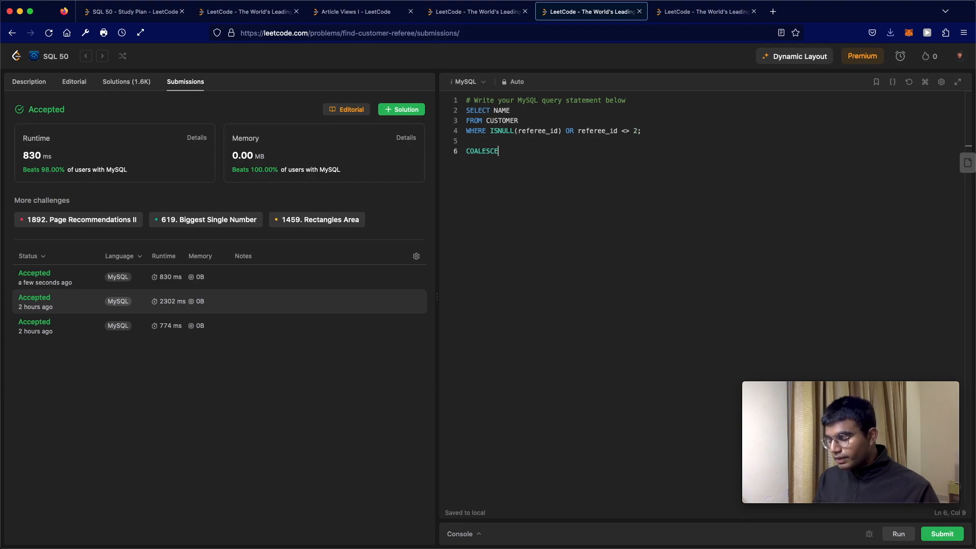
type("()")
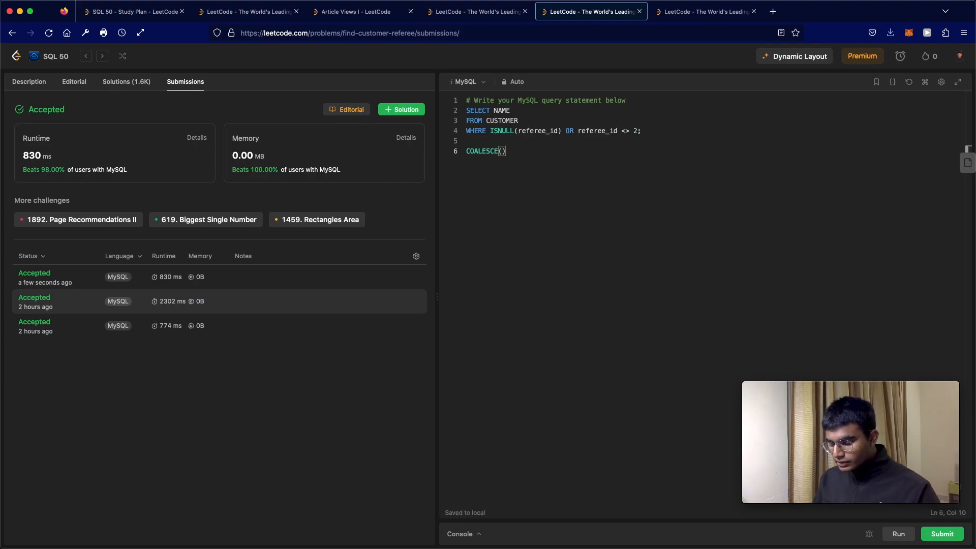
type("A, B, C,")
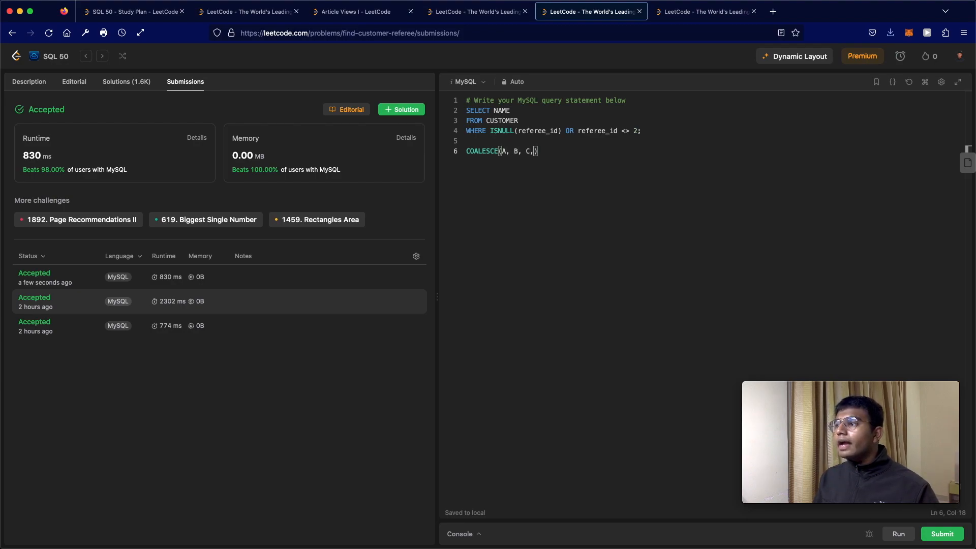
type("D")
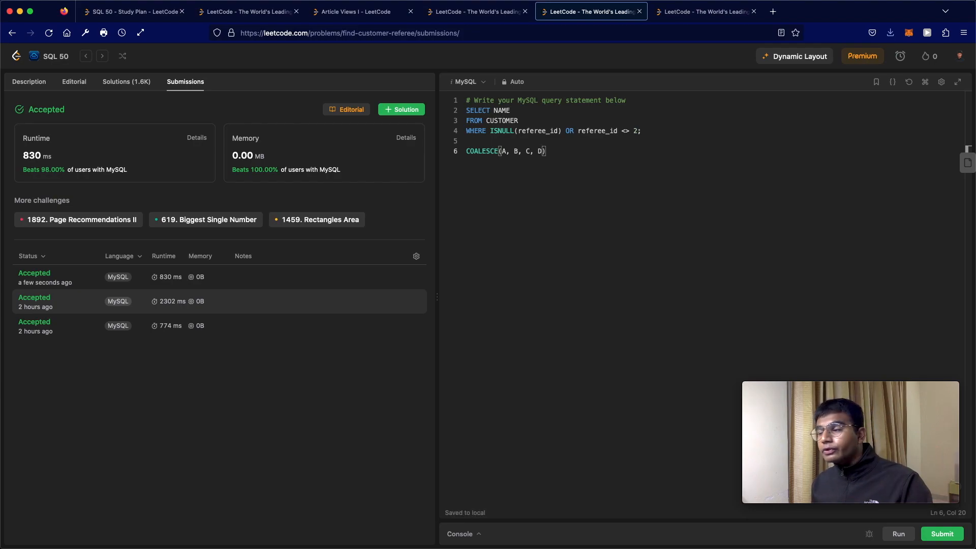
left_click(508, 151)
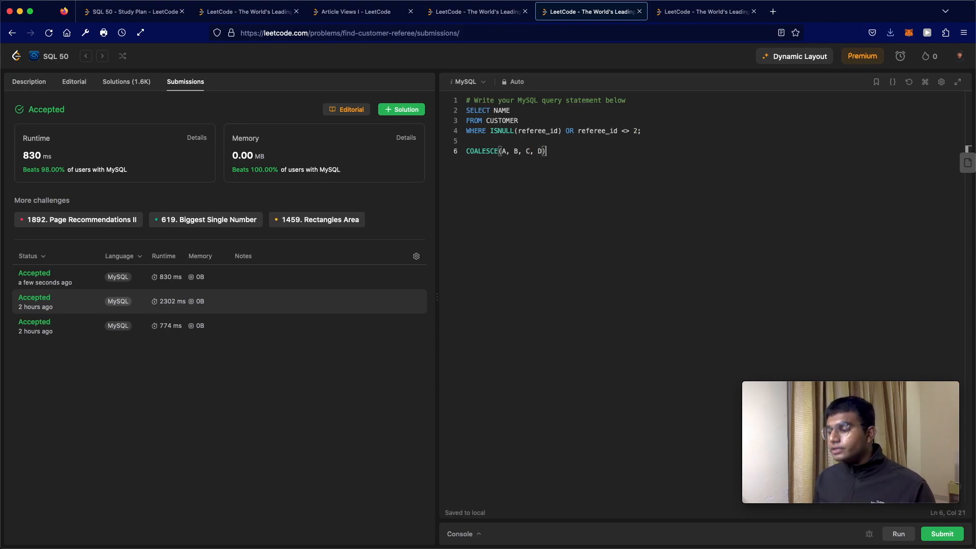
type("-->")
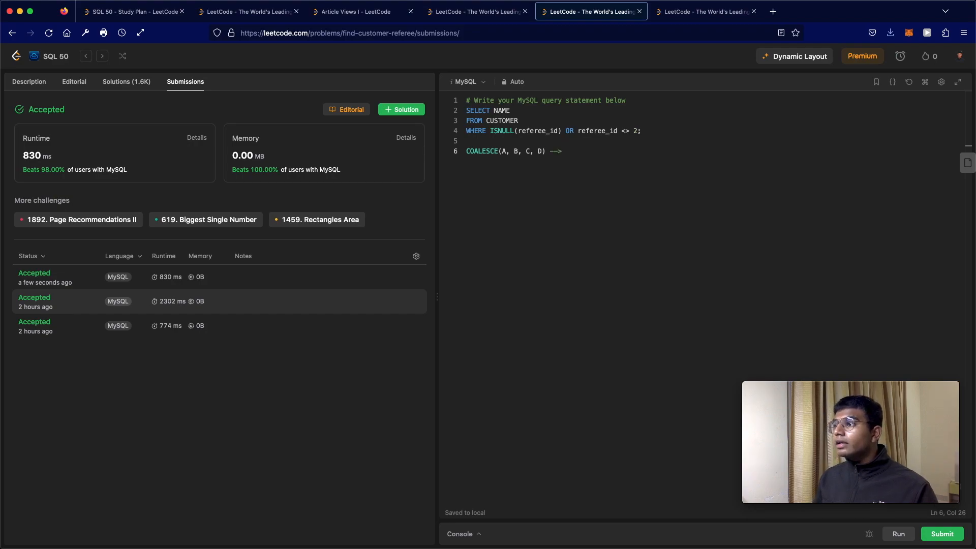
type("D")
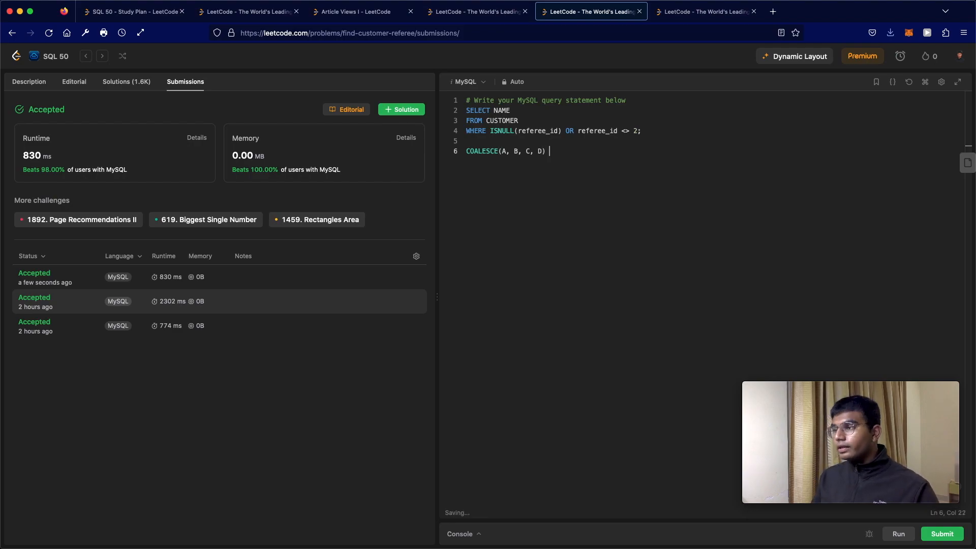
type("-->")
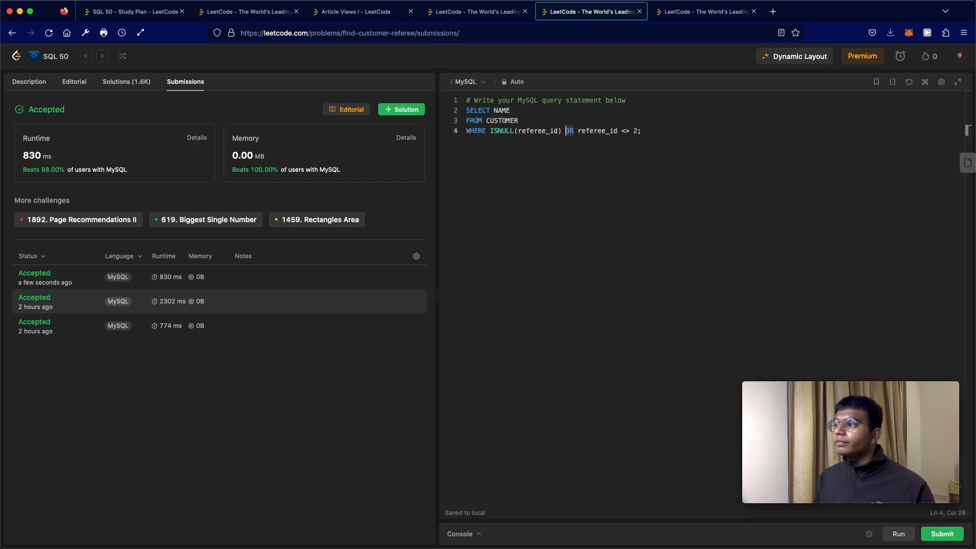
Step: Replace the ISNULL check with COALESCE(referee_id, 1) <> 2
key("Backspace")
type("C")
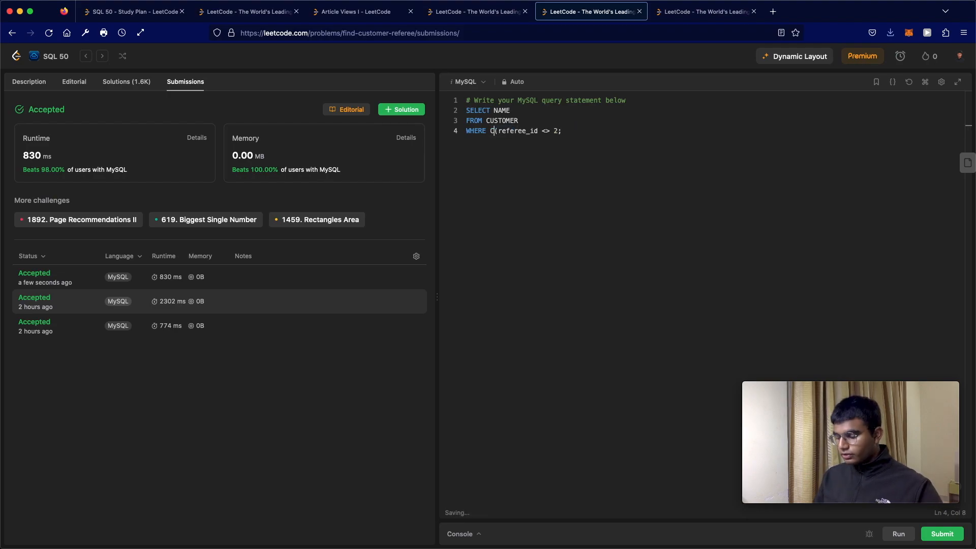
type("OALESCE")
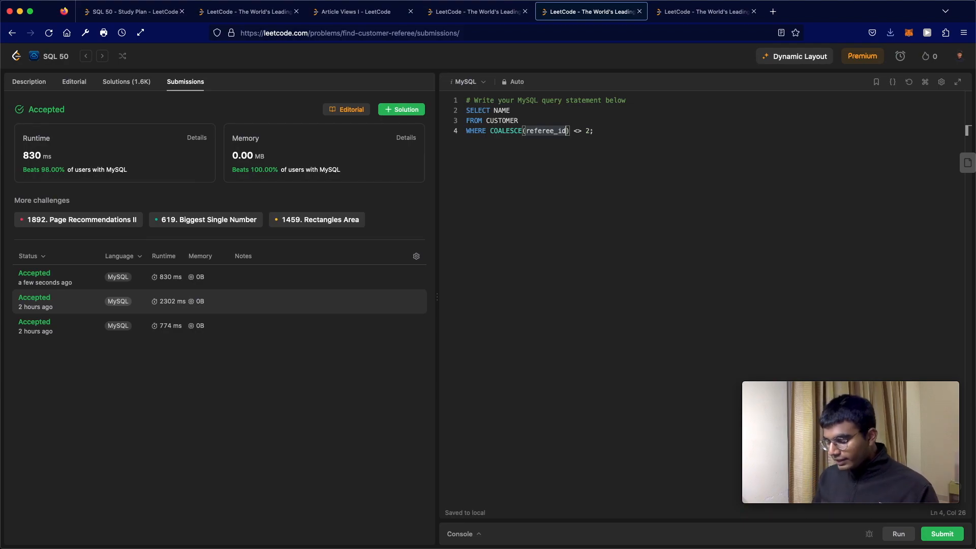
type(", 1")
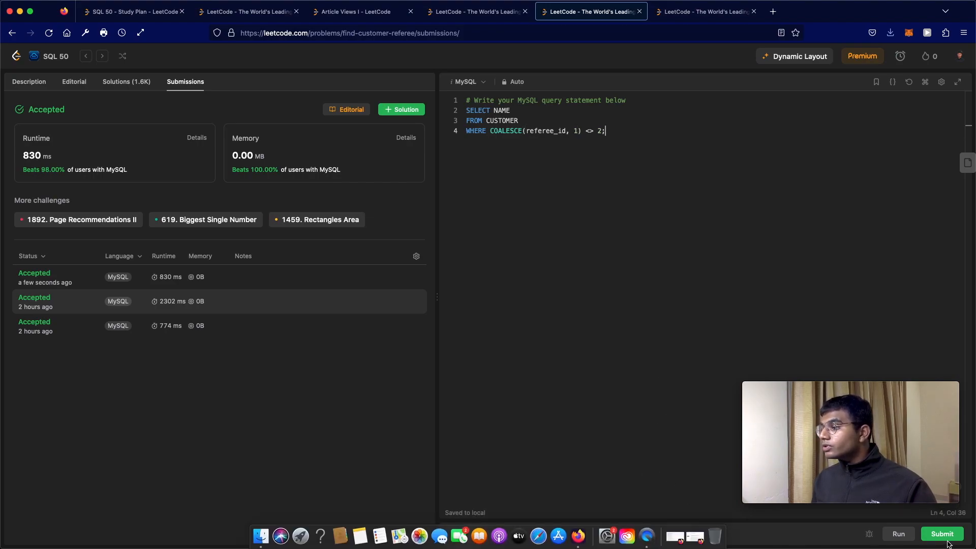
Step: Submit the COALESCE(referee_id, 1) <> 2 query, accepted at 794 ms
left_click(940, 533)
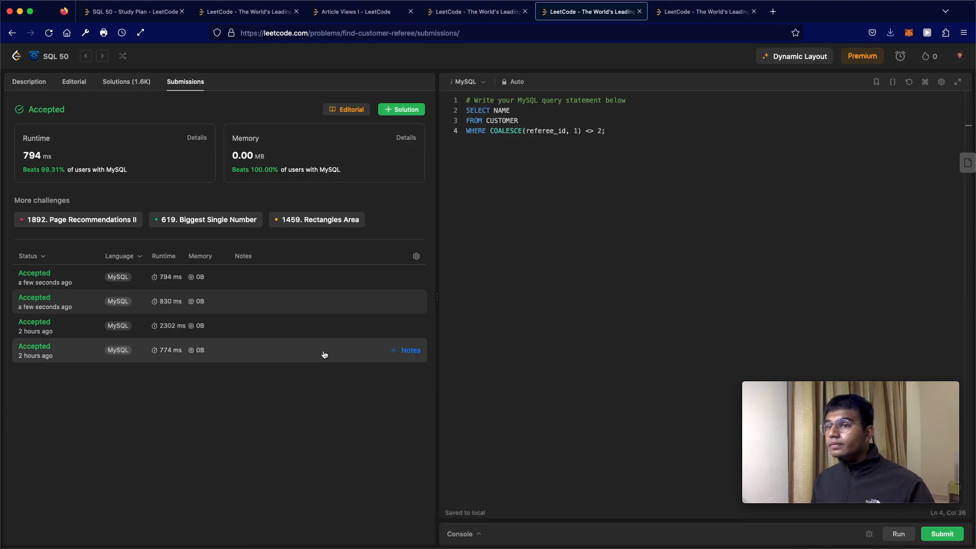
mouse_move(106, 281)
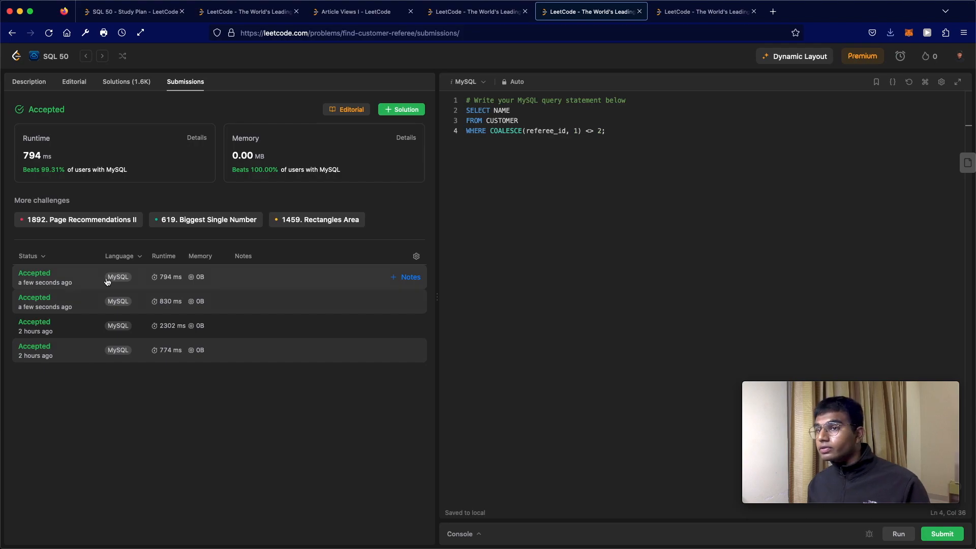